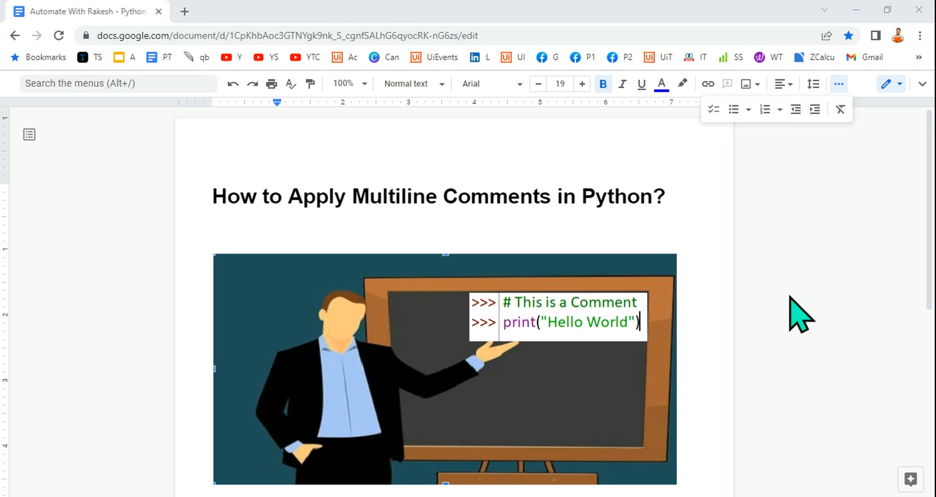
mouse_move(675, 236)
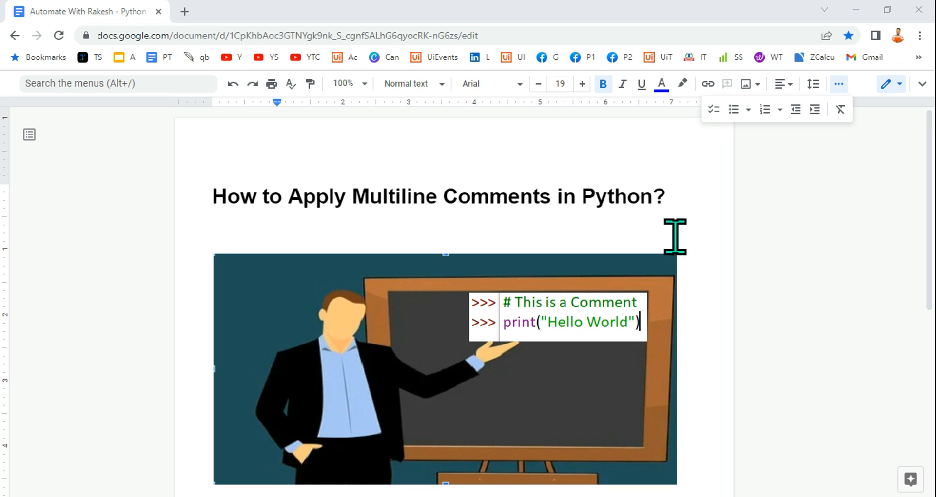
mouse_move(681, 202)
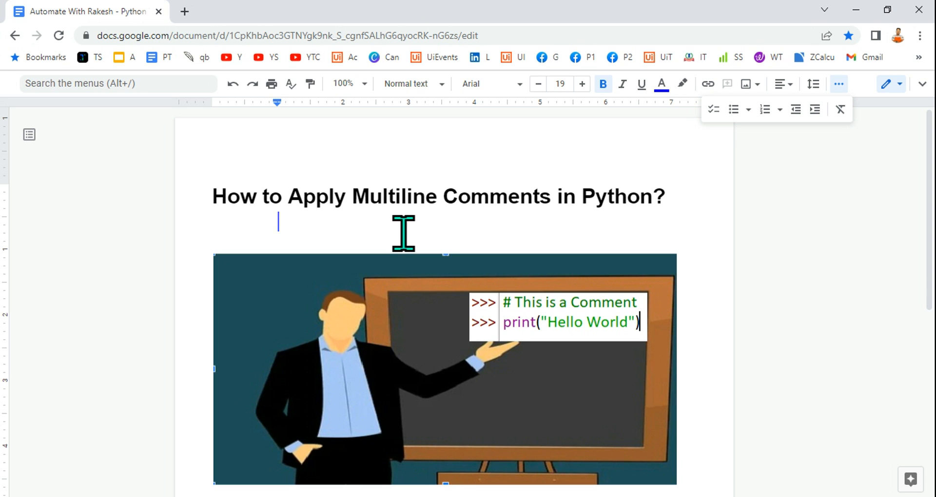
mouse_move(403, 233)
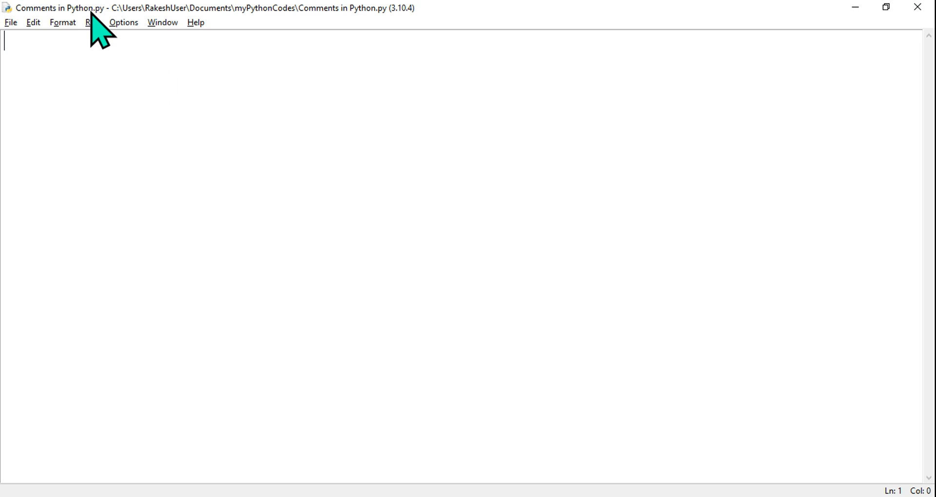
mouse_move(221, 182)
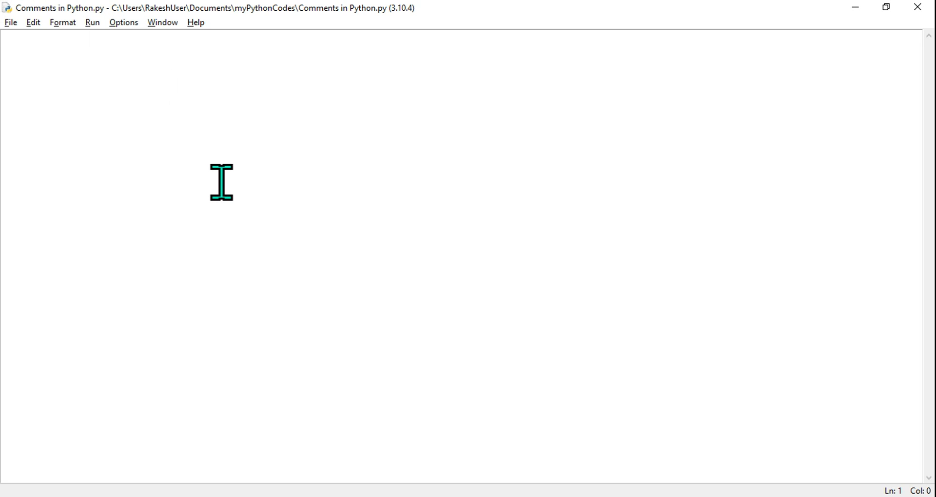
- Type the three lines 'This is a multiline', 'comment', 'in Python' into the empty file
type("This is")
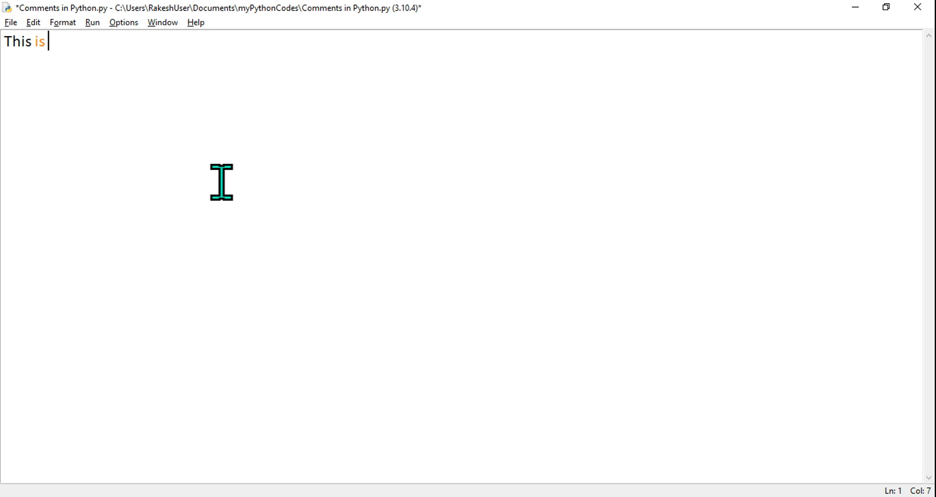
type("a mul")
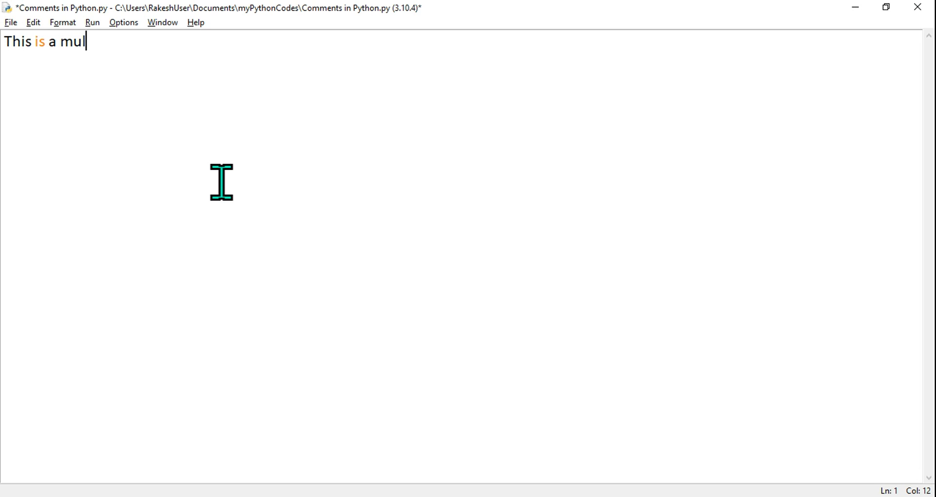
type("tiline")
left_click(461, 62)
type("comment")
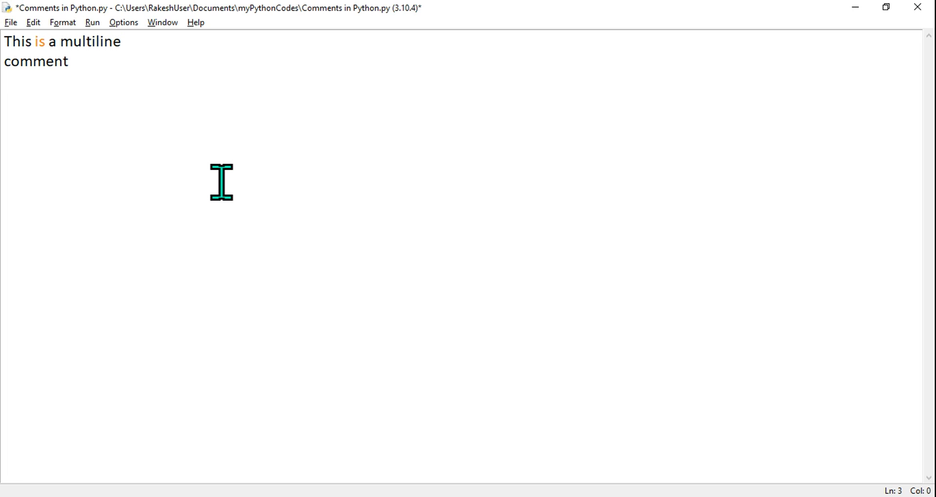
type("in")
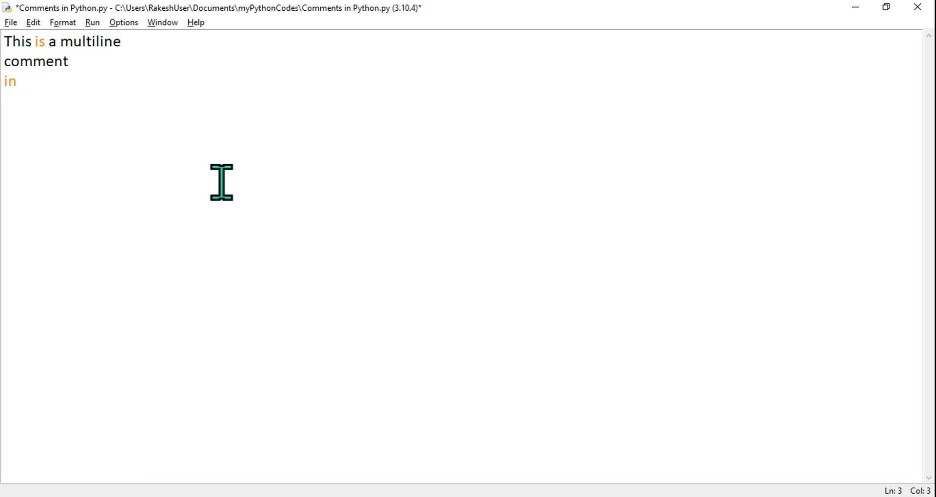
type("P")
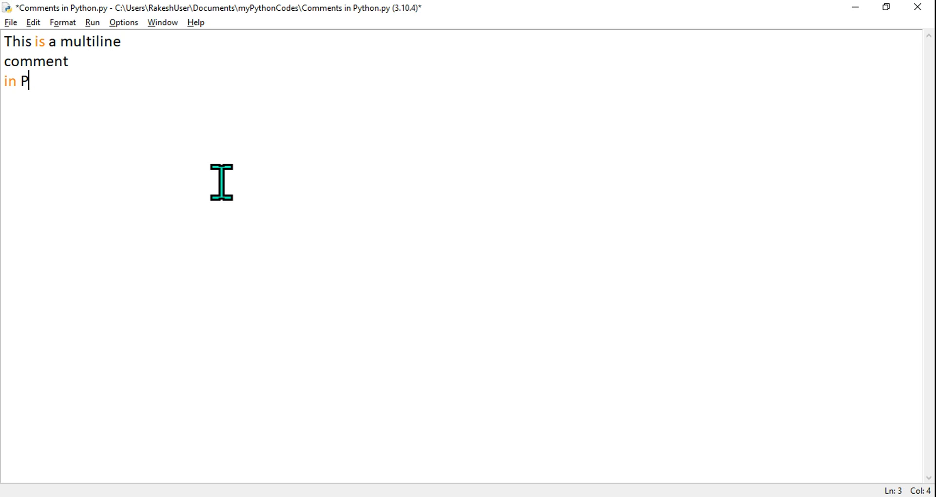
type("ython")
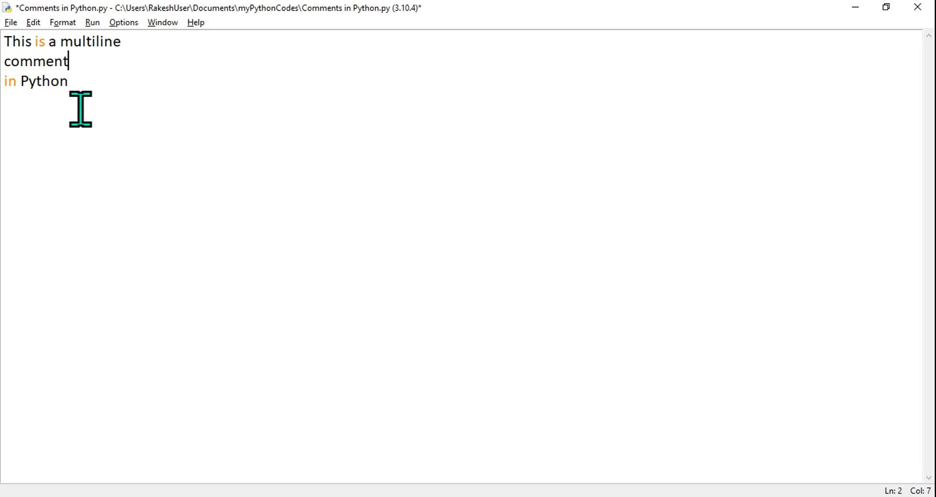
mouse_move(303, 50)
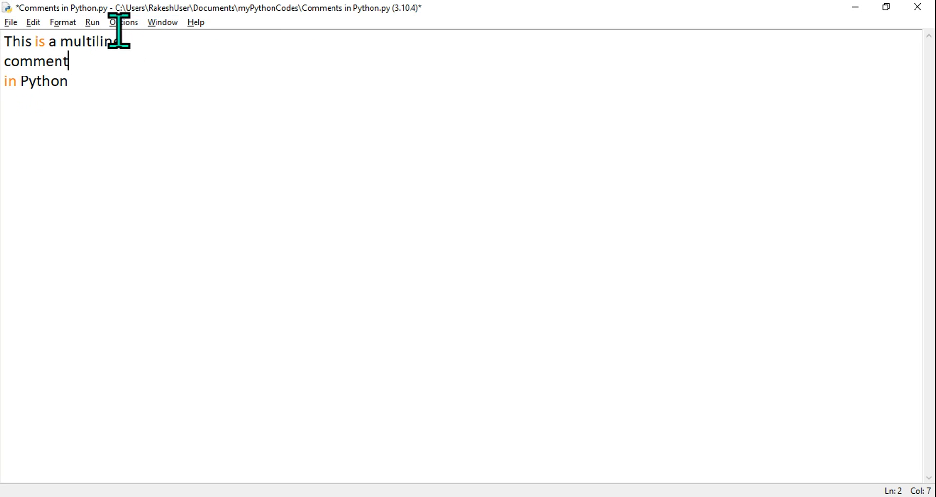
- Turn on Show Line Numbers from the Options menu
left_click(123, 22)
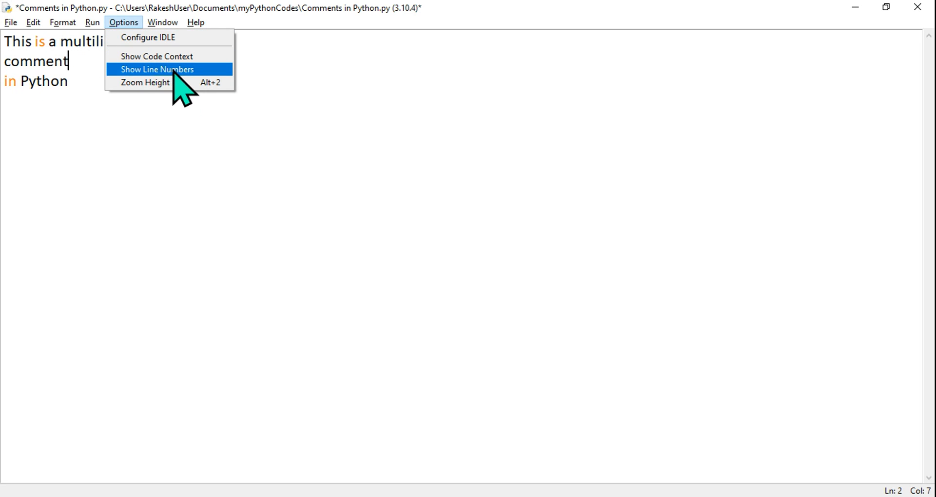
left_click(158, 69)
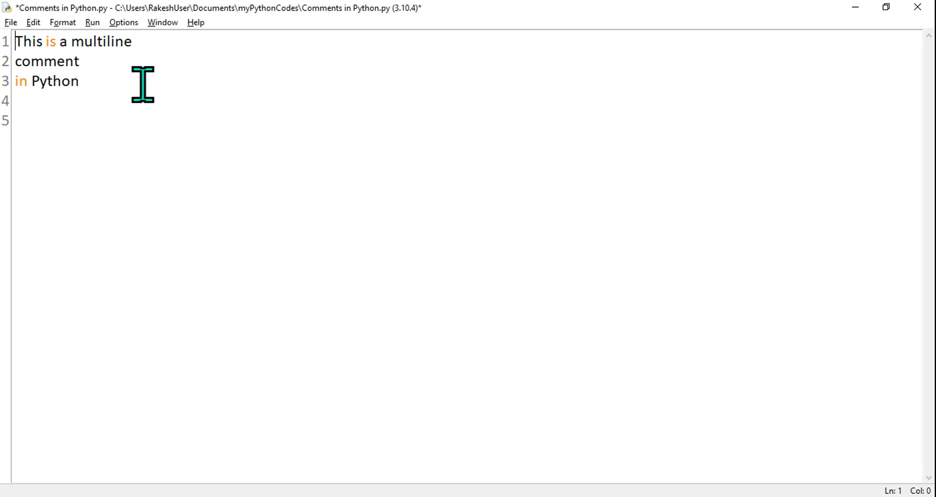
- Prefix each of the three text lines with # to make them comments
type("#")
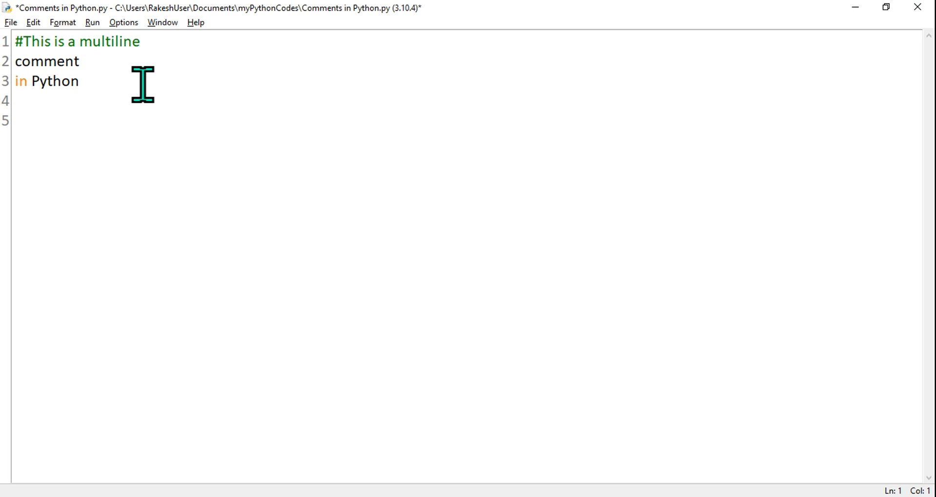
left_click(16, 61)
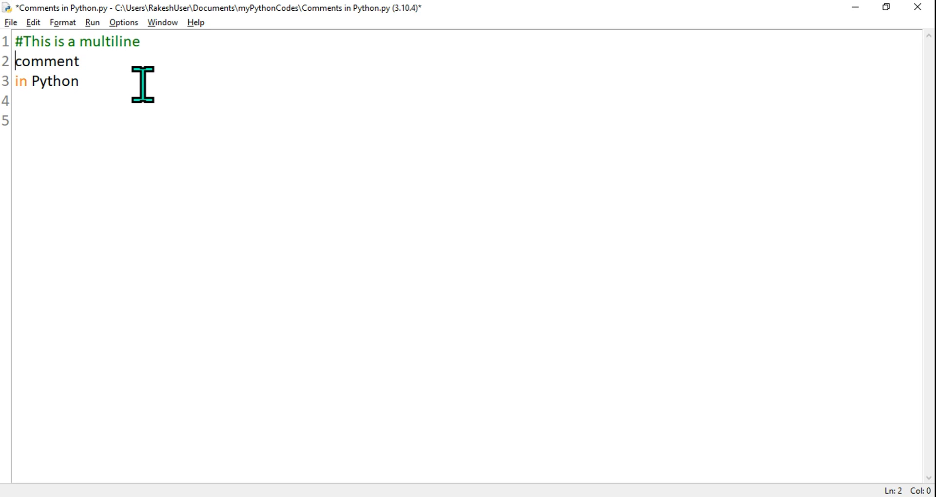
type("#")
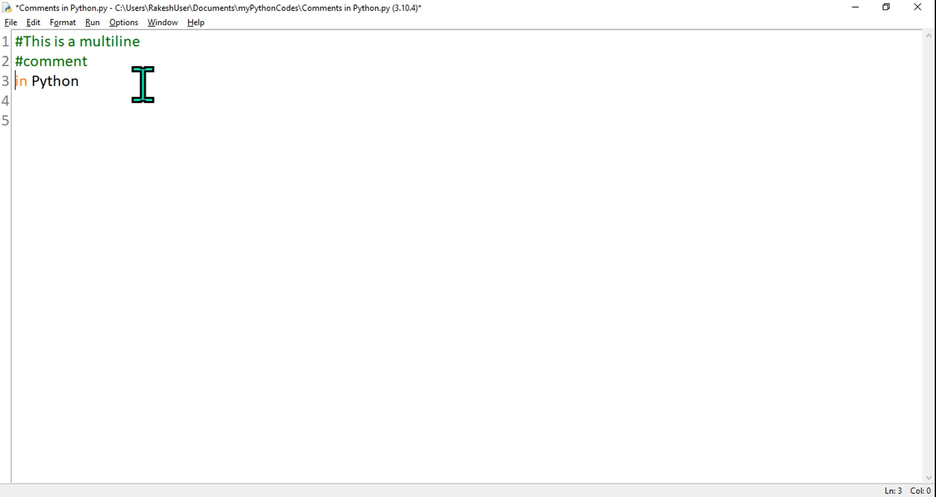
type("#")
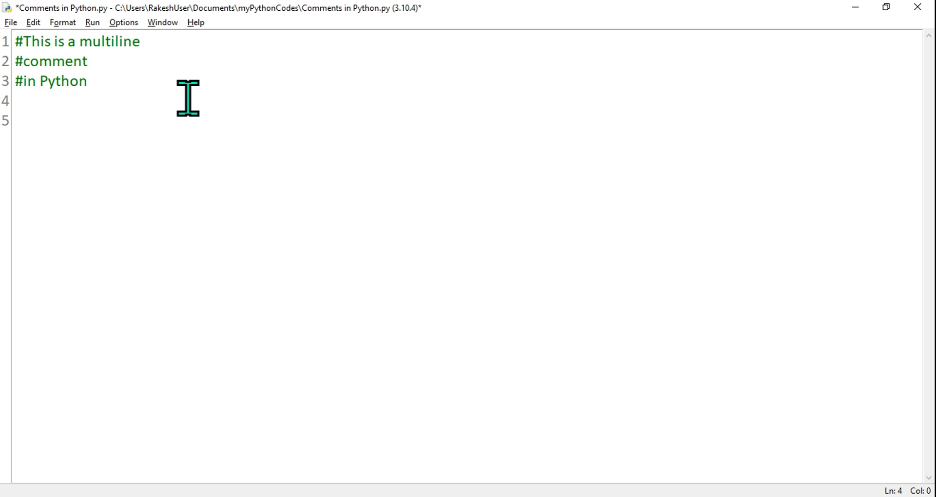
- Add the line print("Autmate with Rakesh") below the comments
type("pri")
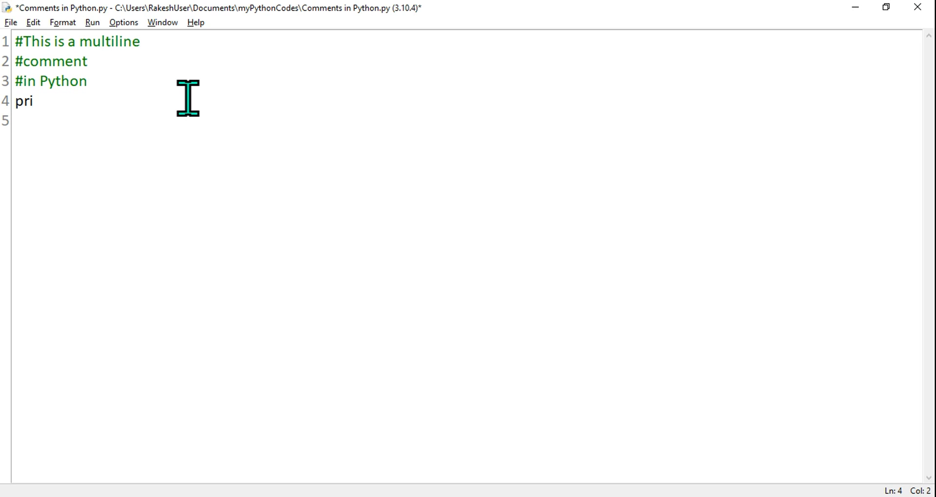
type("nt")
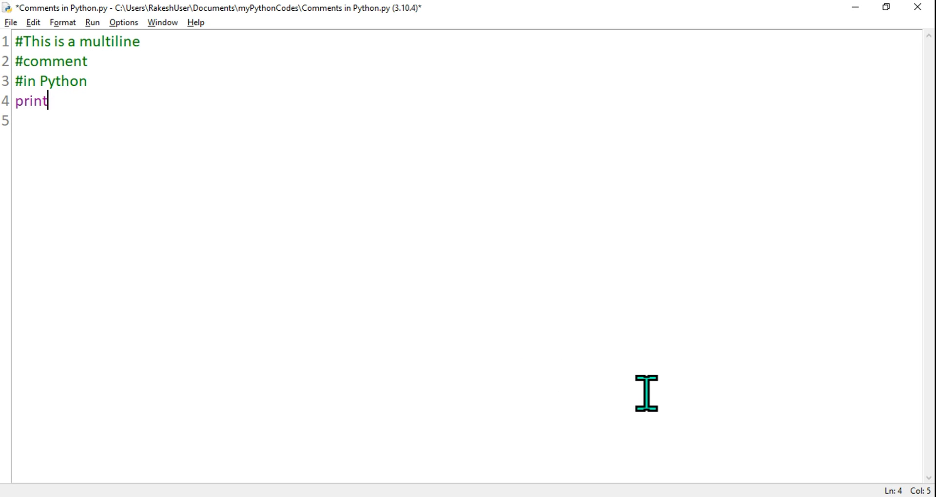
type("(\"\")")
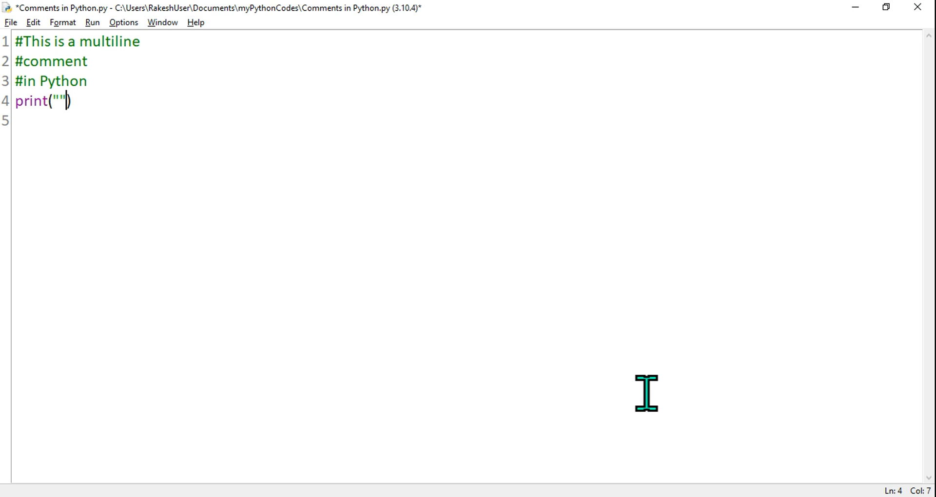
type("Autmate with R")
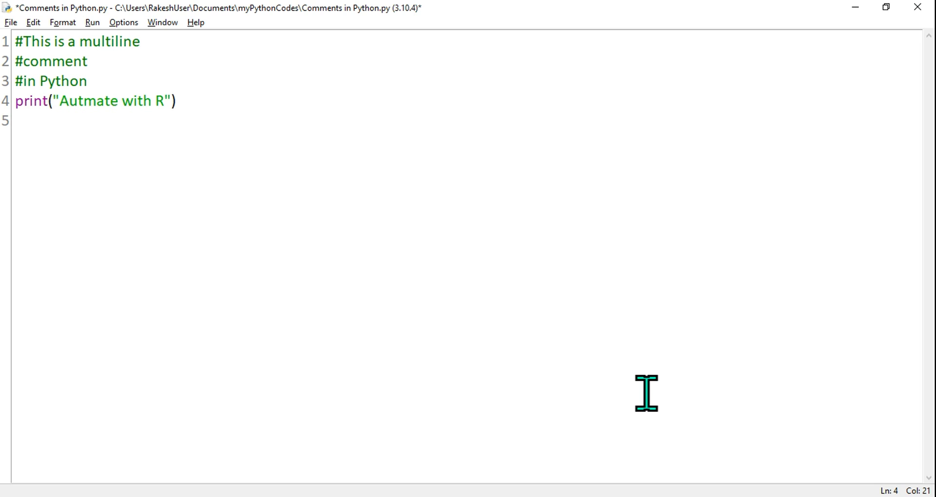
type("akesh")
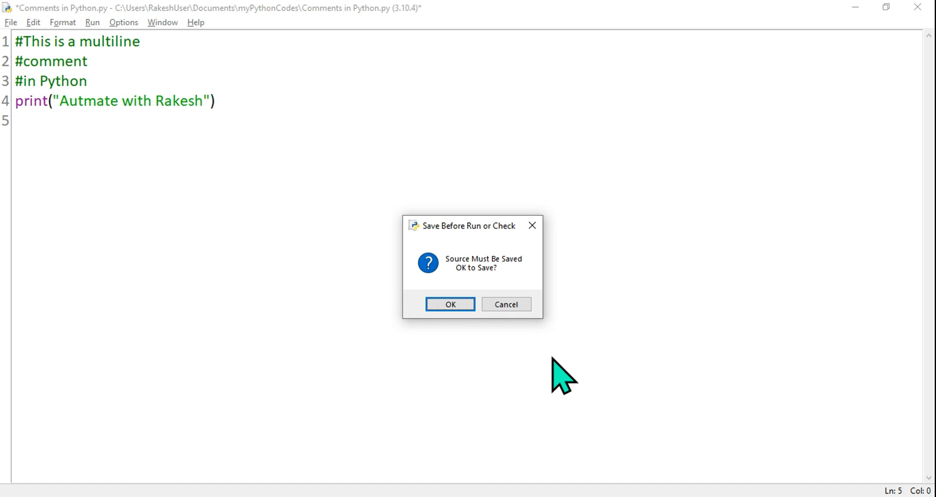
- Confirm saving and run, getting "Autmate with Rakesh" in the shell, then return to the editor
left_click(450, 304)
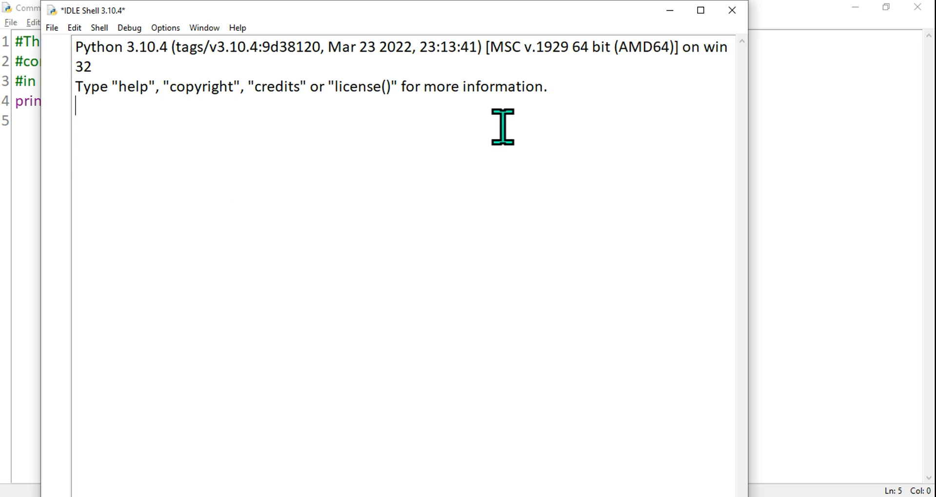
key("F5")
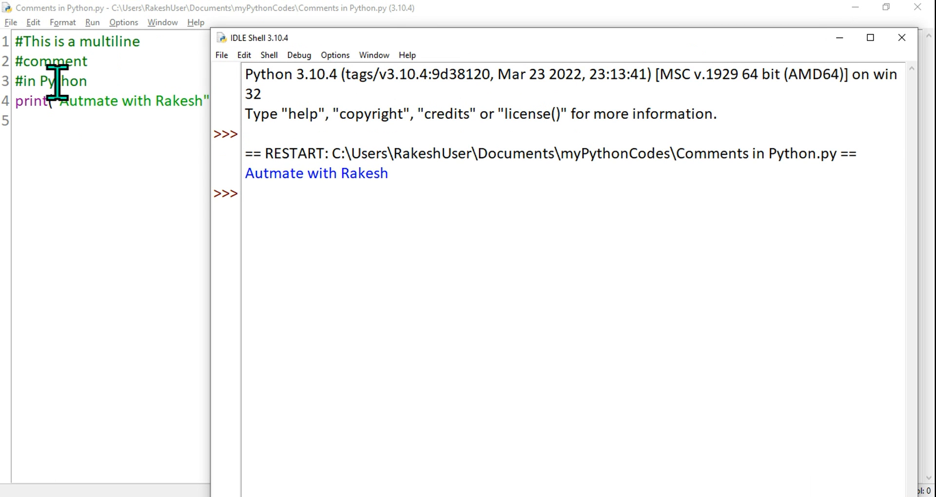
mouse_move(77, 166)
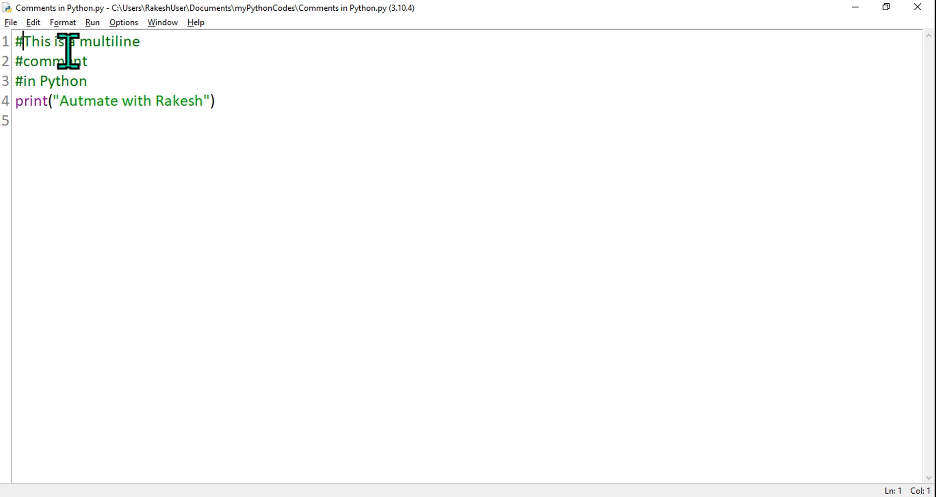
- Replace the # markers with triple quotes on their own lines around the comment text
key("Backspace")
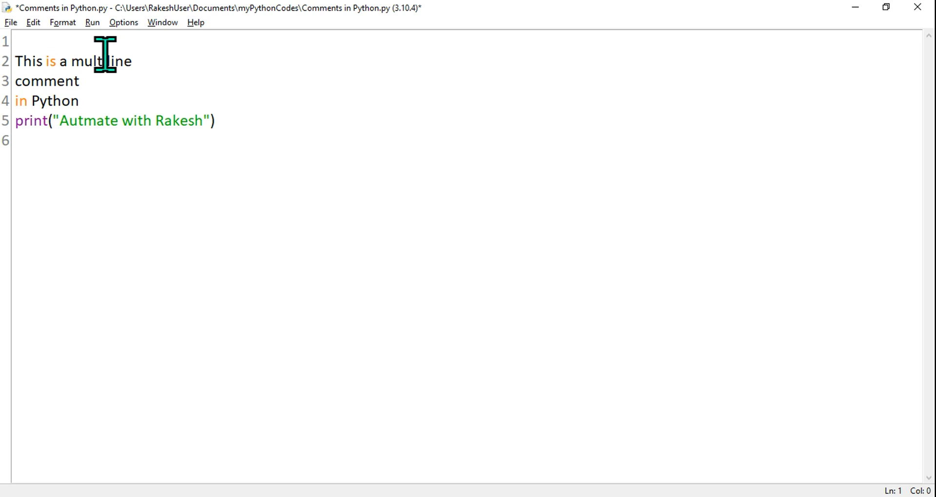
type("\"\"\"")
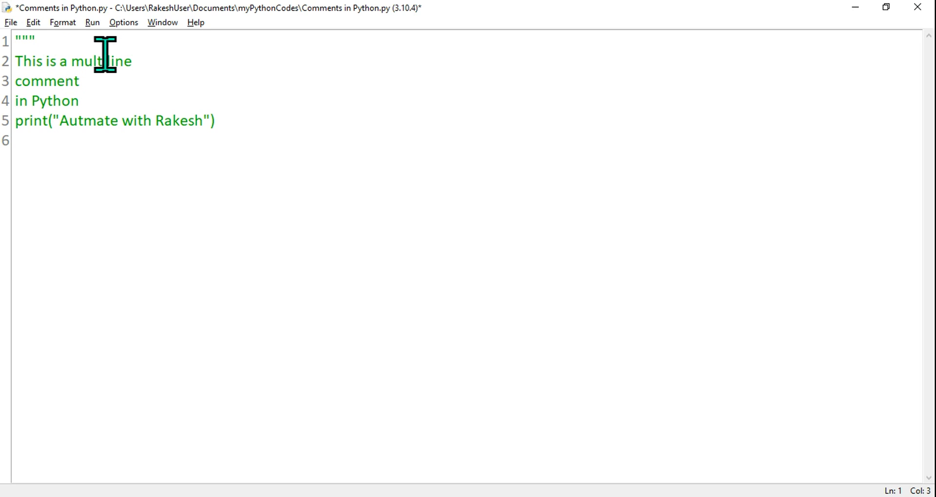
key("Return")
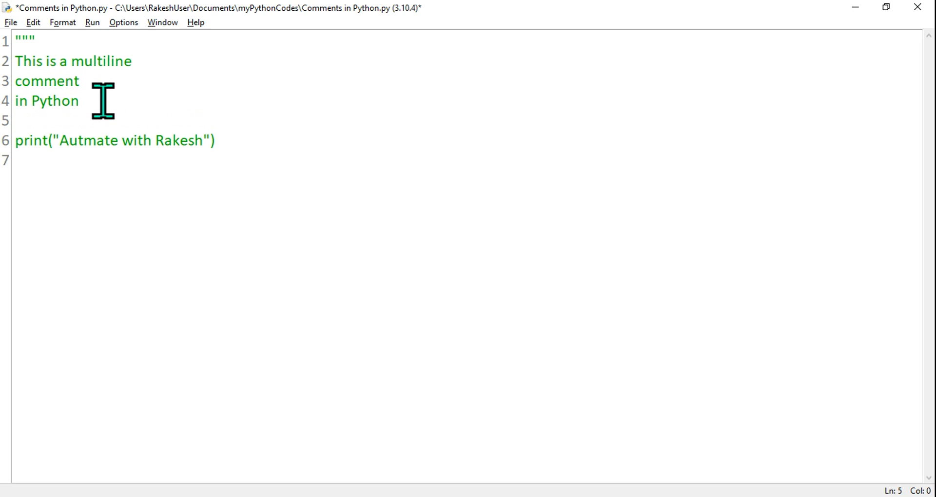
type("\"\"\"")
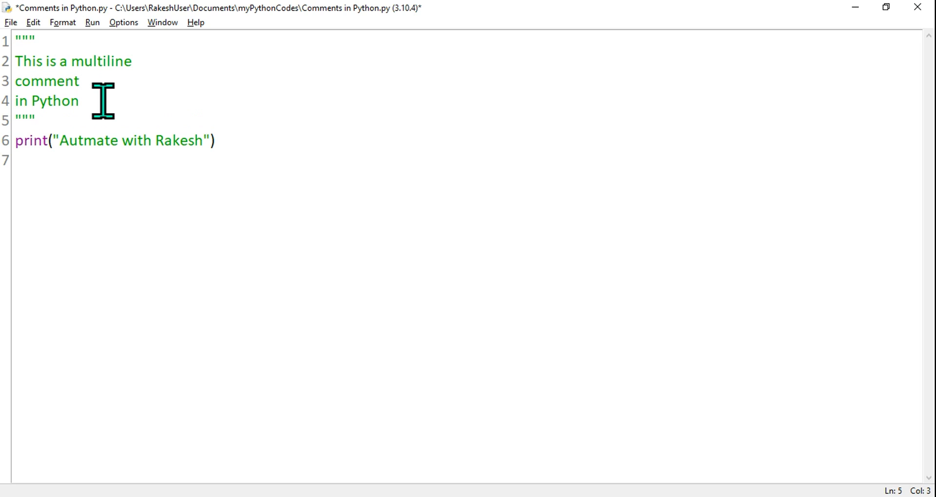
- Join the first comment line onto the opening quotes, then restore it to its own line
left_click(33, 41)
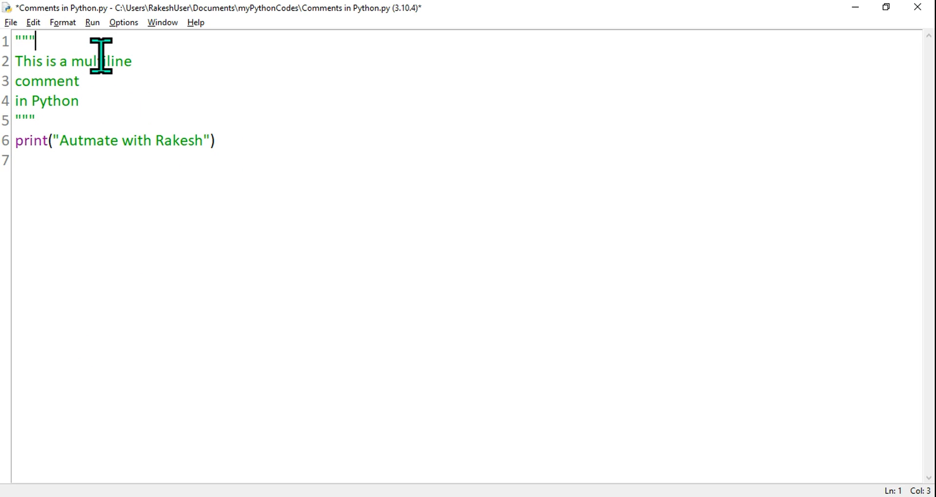
key("Delete")
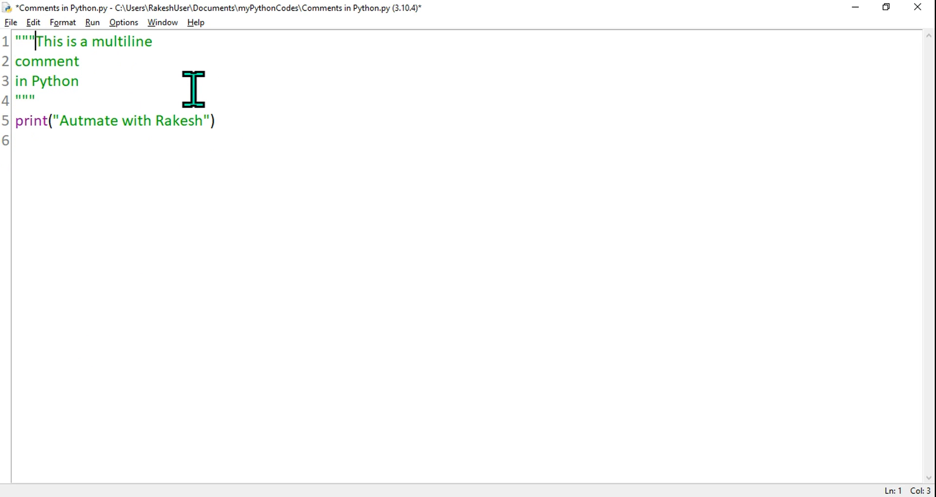
key("Return")
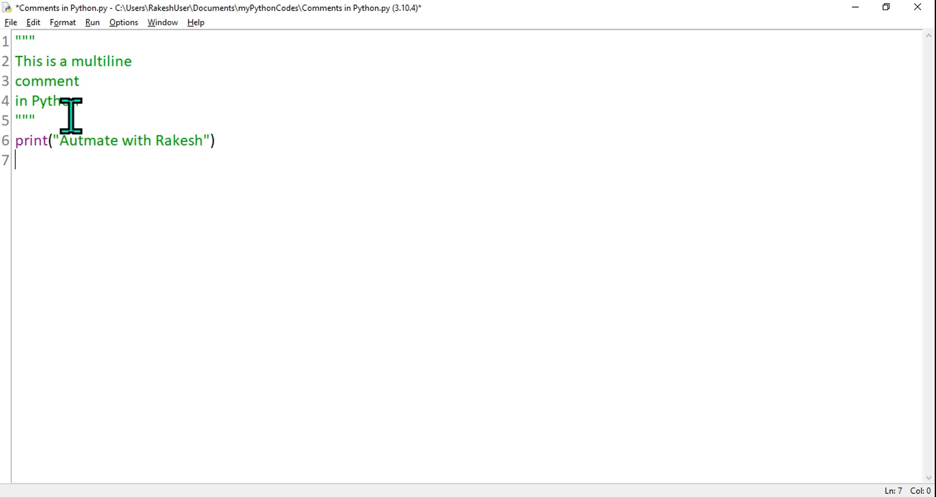
mouse_move(71, 95)
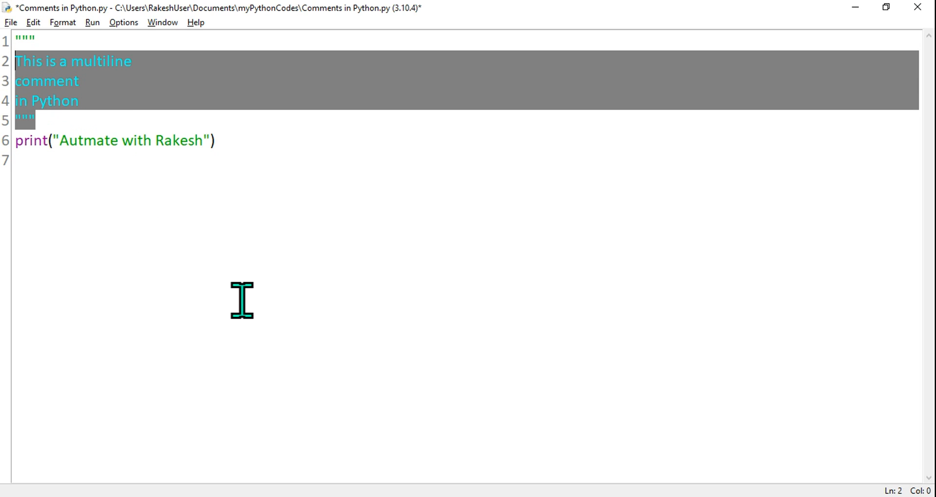
- Save and run the triple-quoted version, printing only "Autmate with Rakesh", then return to the editor
left_click(18, 161)
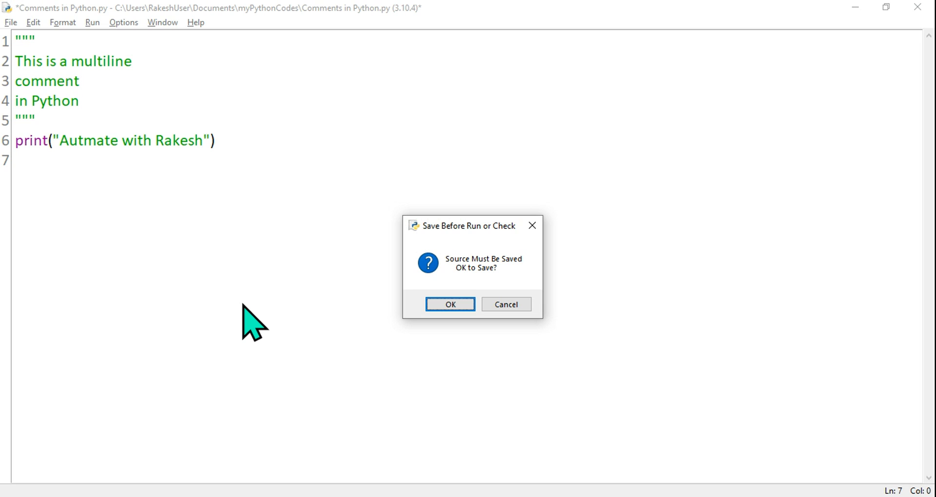
left_click(450, 305)
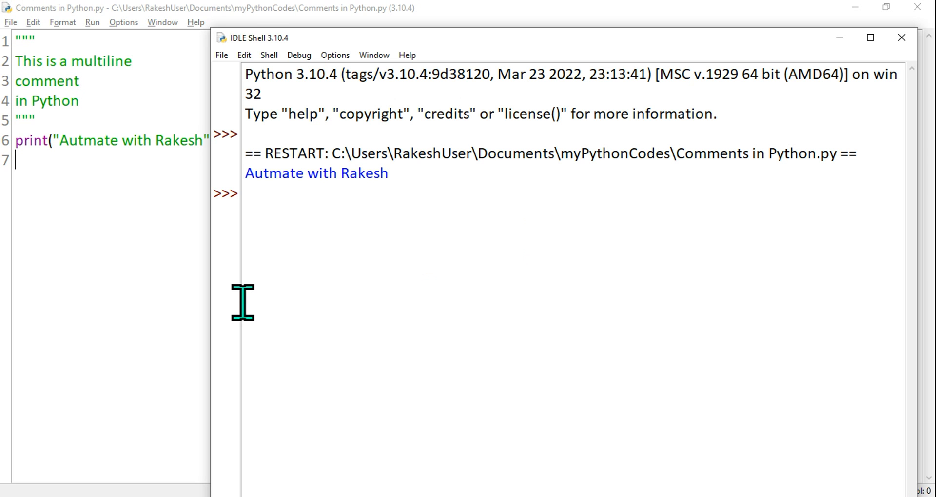
key("F5")
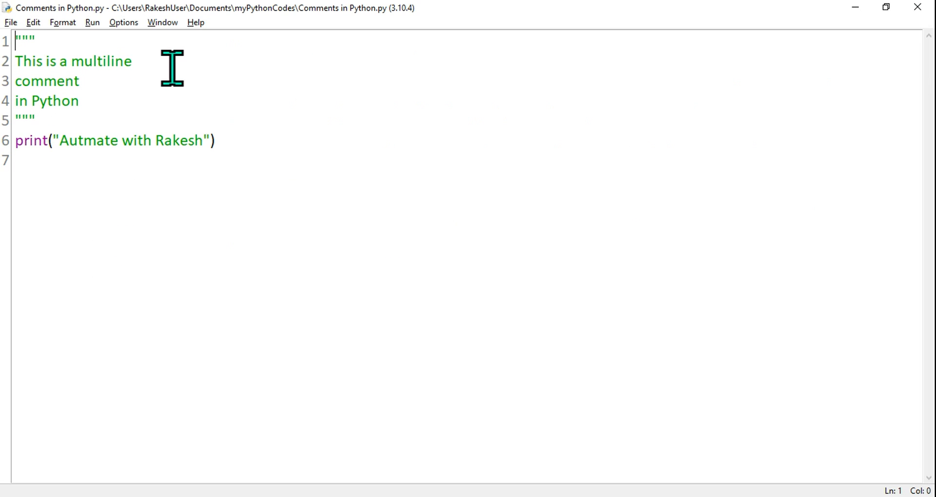
- Assign the triple-quoted block to a with a=, add print(a), and run
type("a=")
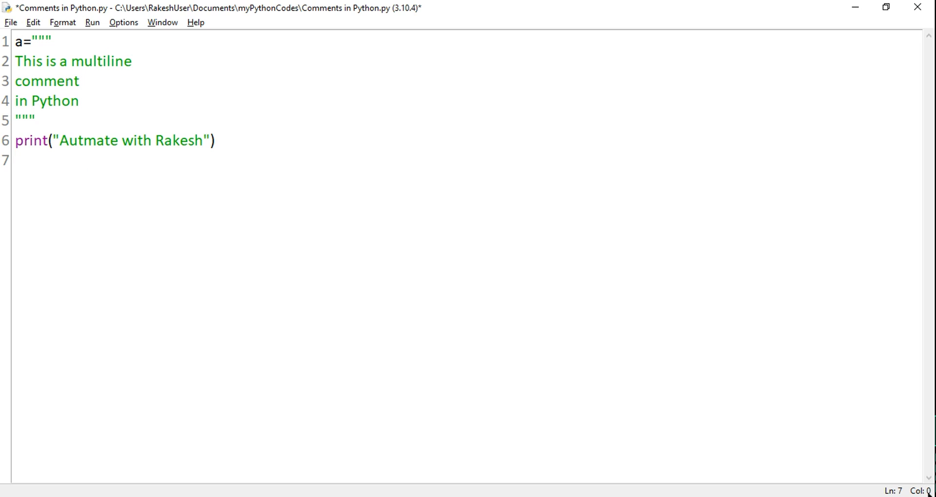
type("print")
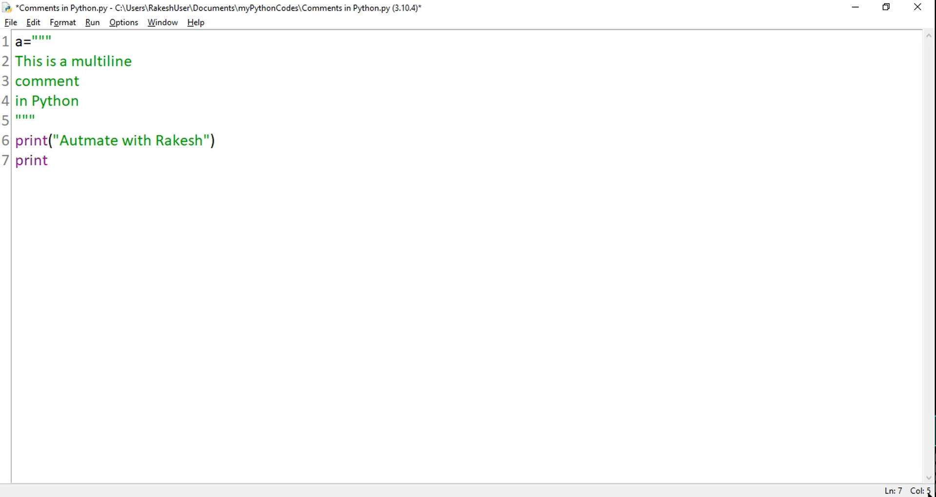
type("()")
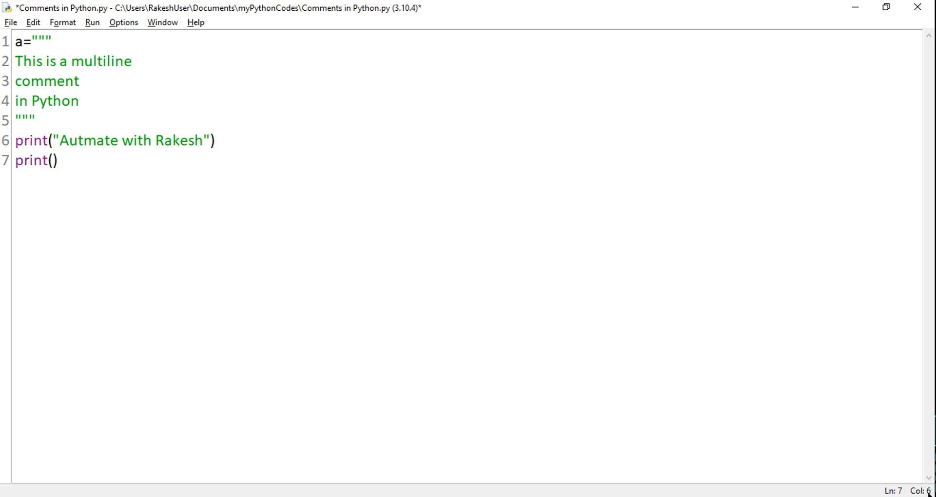
type("a")
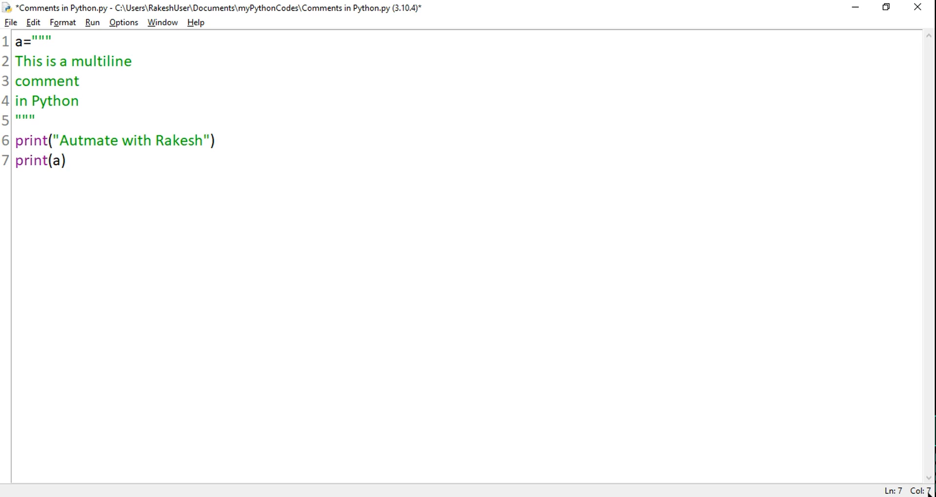
left_click(65, 160)
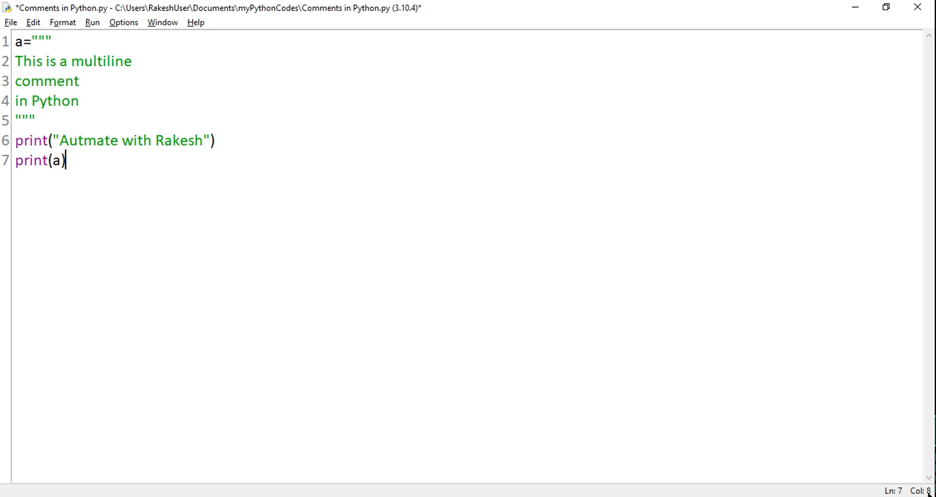
key("F5")
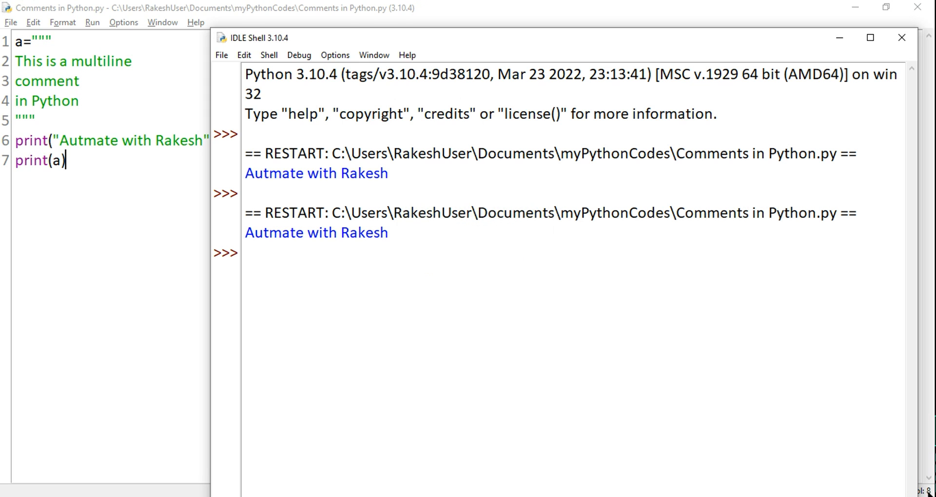
- Run the script again so the shell prints the three stored lines of a
key("F5")
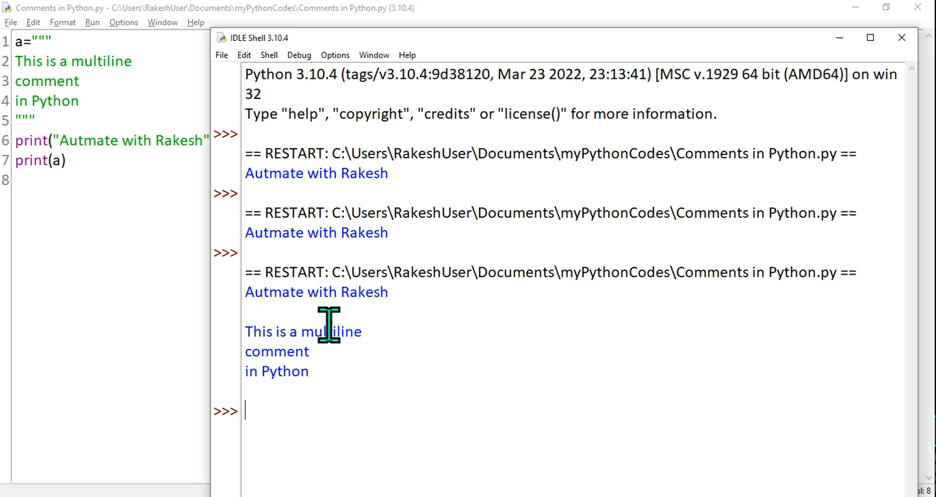
mouse_move(140, 222)
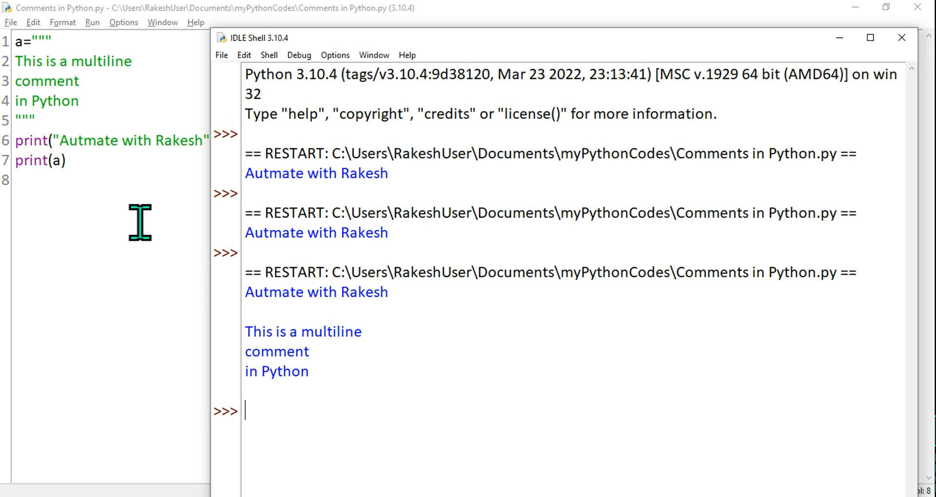
mouse_move(250, 292)
type("o")
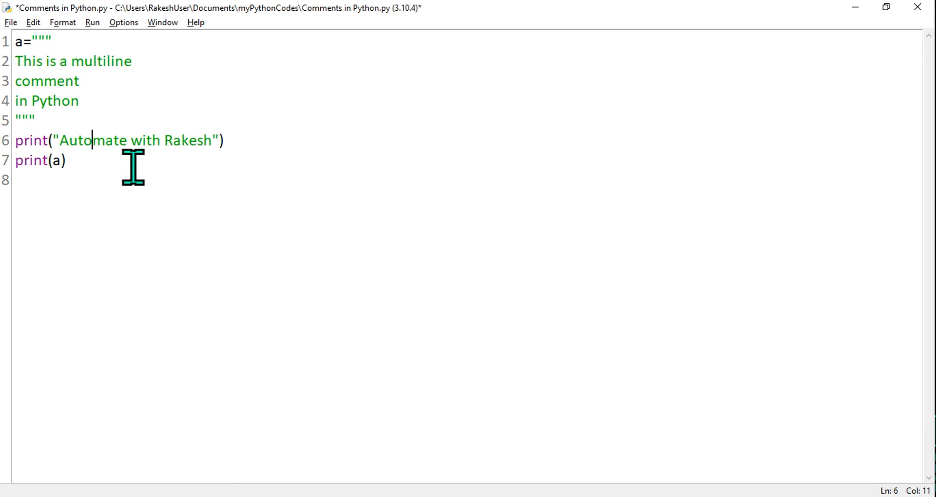
- Remove a= from line 1 and start a run, triggering the save prompt
key("F5")
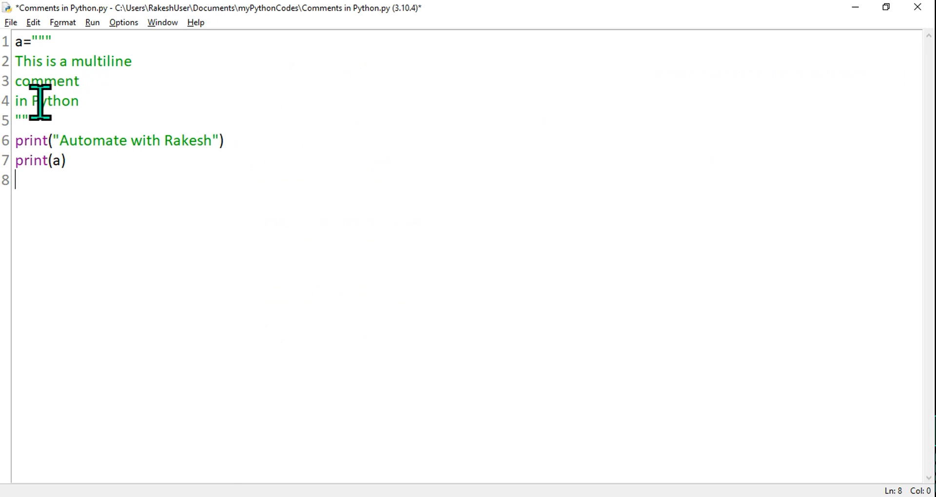
mouse_move(476, 307)
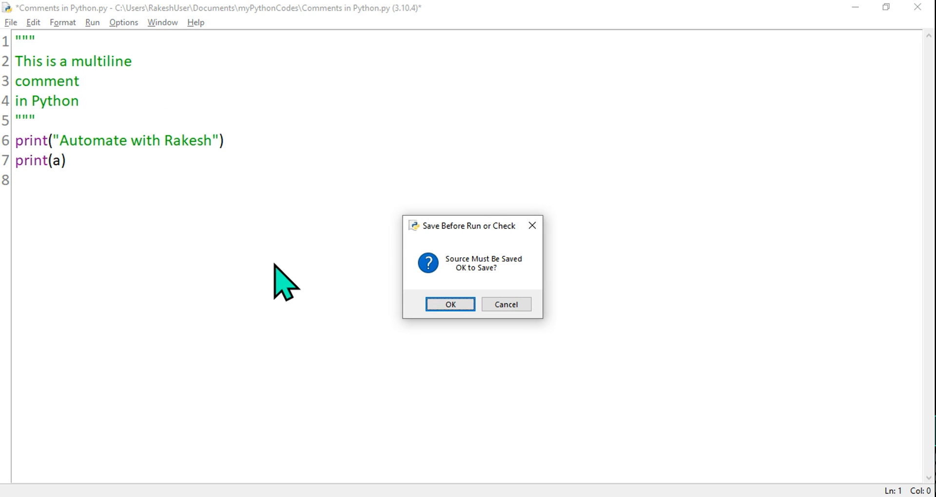
- Save and run, then scroll the shell to read NameError: name 'a' is not defined
left_click(450, 304)
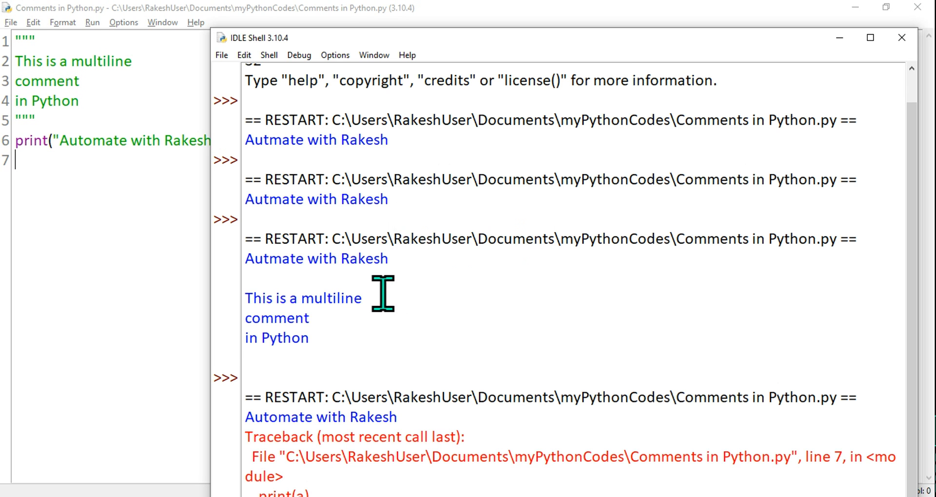
scroll("down", 3)
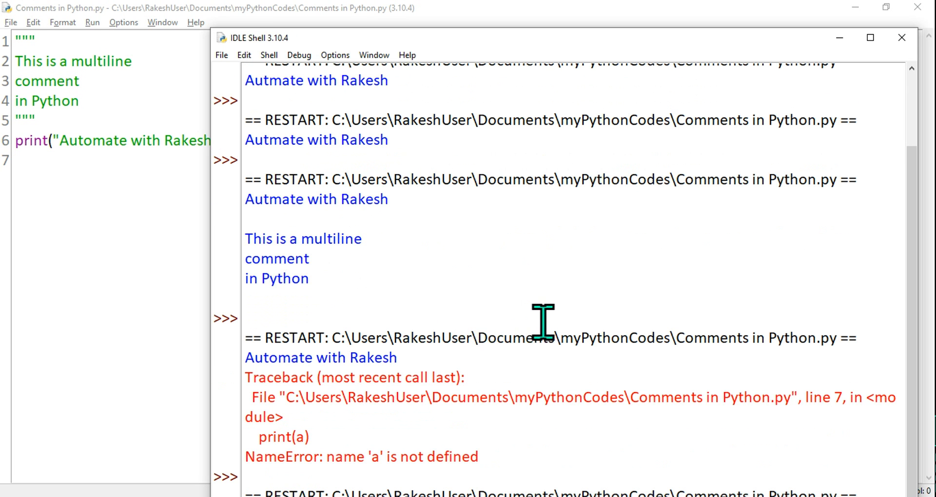
mouse_move(609, 66)
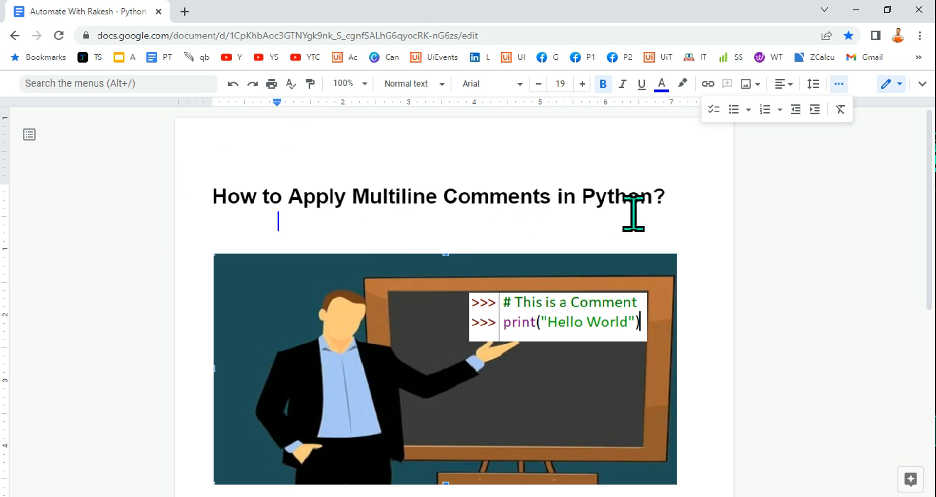
- Select the words 'Multiline Comments in' from the Google Docs article heading
left_click_drag(352, 196, 576, 196)
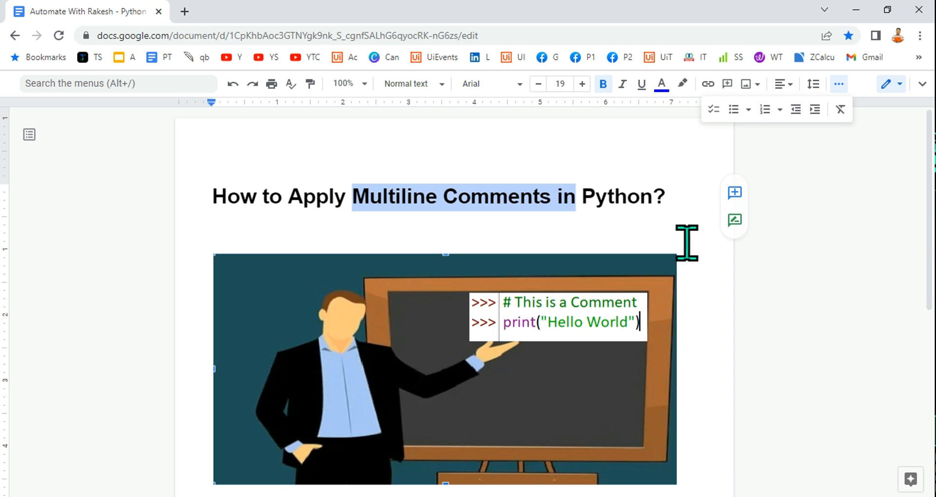
left_click(580, 84)
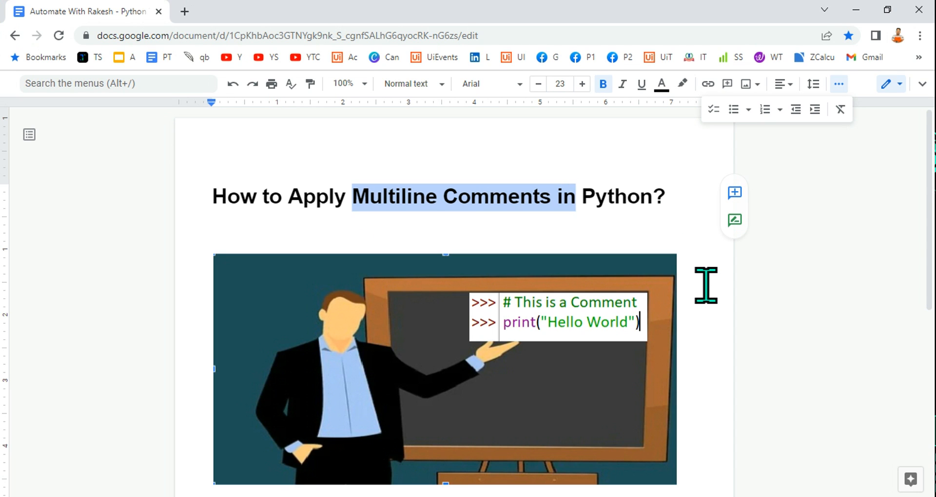